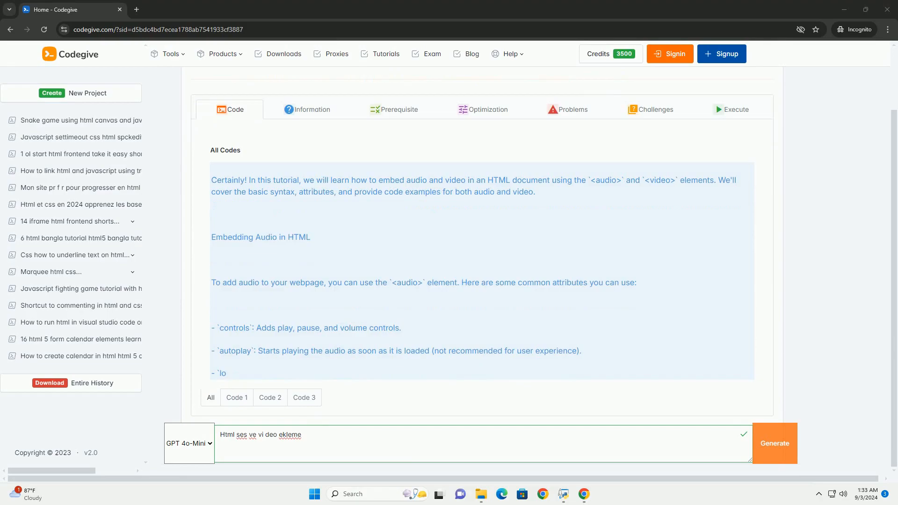
{"action": "scroll", "scroll_direction": "down", "scroll_amount": 3}
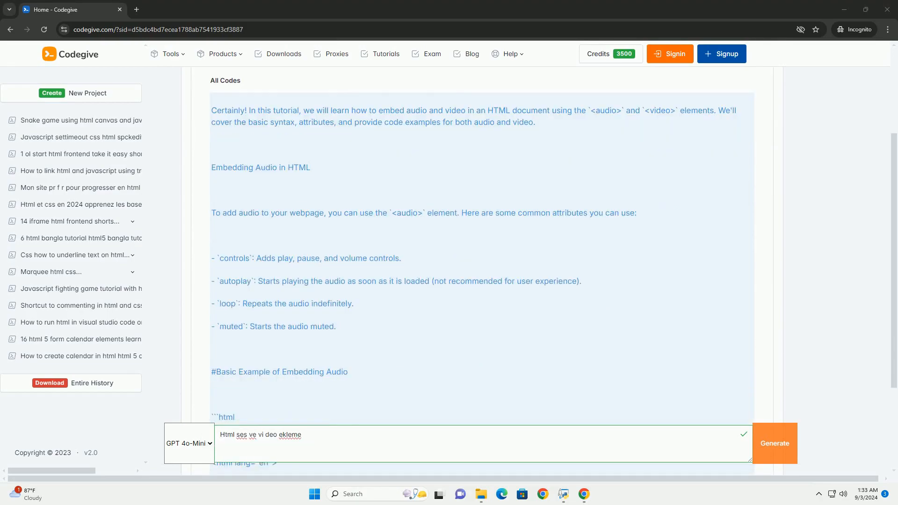
{"action": "scroll", "scroll_direction": "down", "scroll_amount": 3}
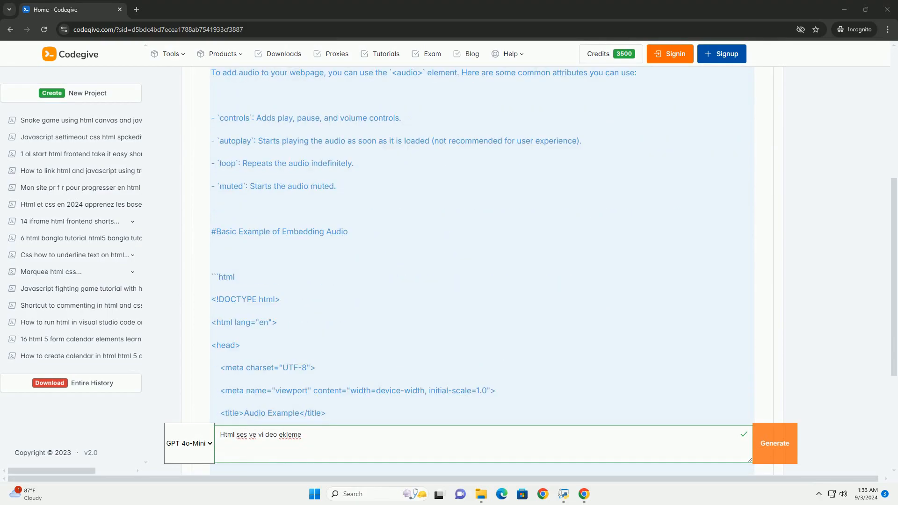
{"action": "scroll", "scroll_direction": "down", "scroll_amount": 3}
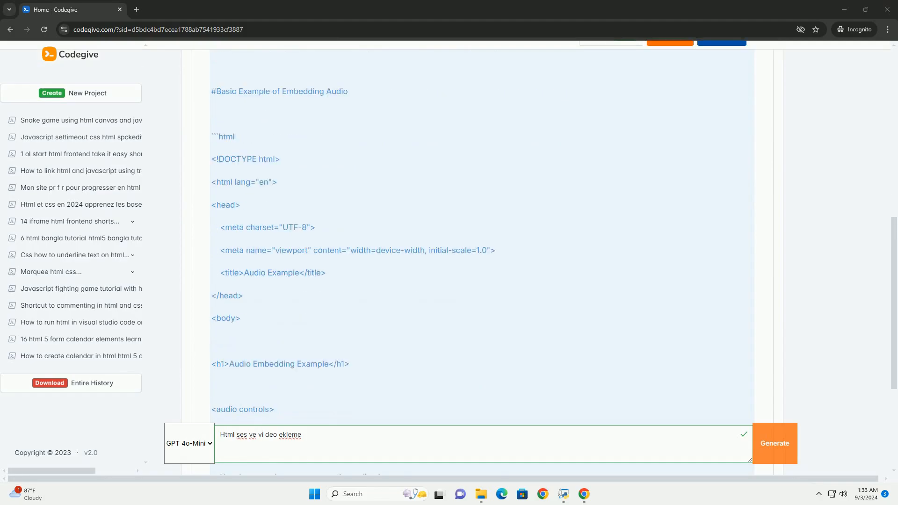
{"action": "scroll", "scroll_direction": "down", "scroll_amount": 3}
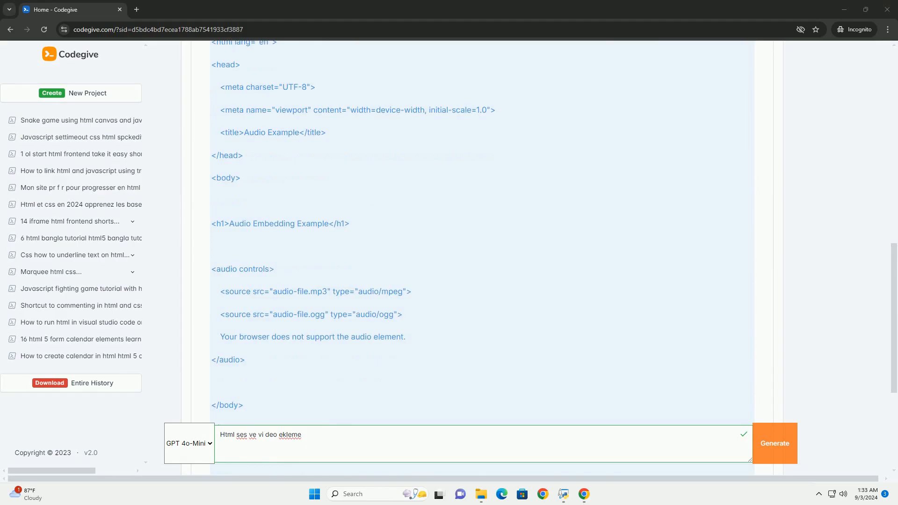
{"action": "scroll", "scroll_direction": "down", "scroll_amount": 3}
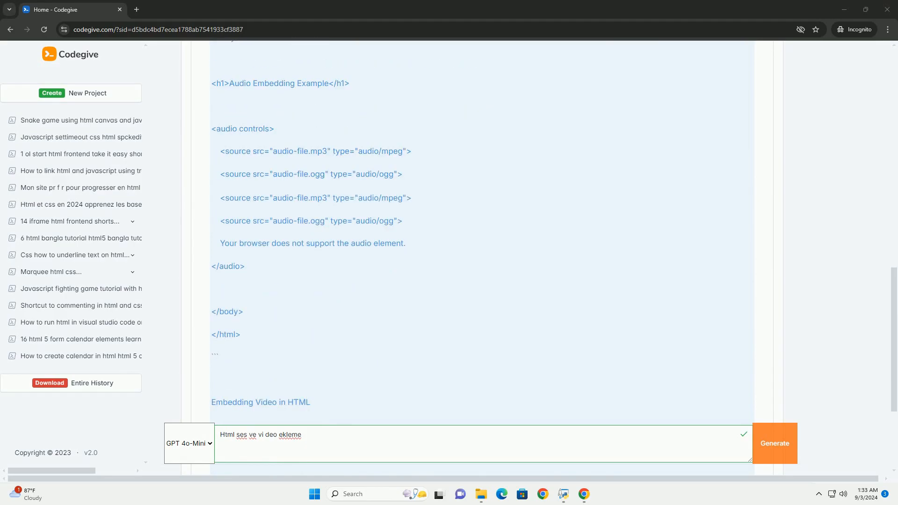
{"action": "scroll", "scroll_direction": "down", "scroll_amount": 3}
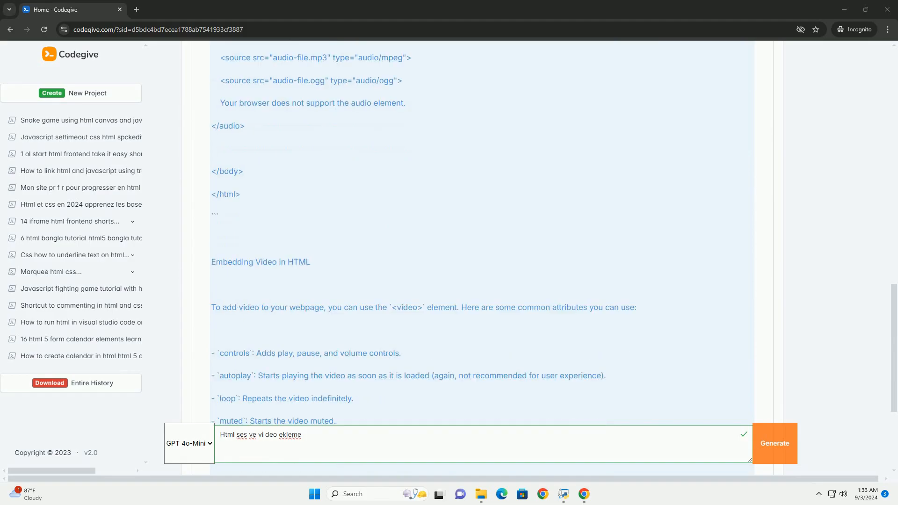
{"action": "scroll", "scroll_direction": "down", "scroll_amount": 3}
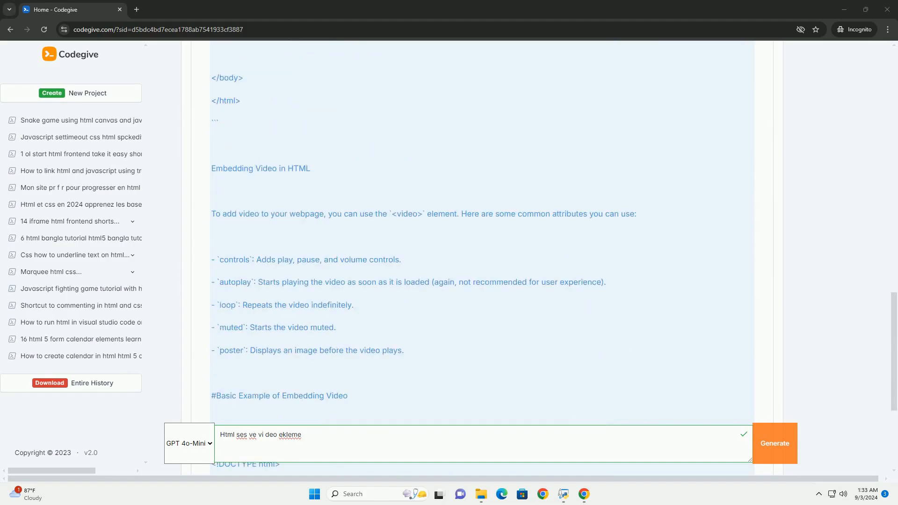
{"action": "scroll", "scroll_direction": "down", "scroll_amount": 3}
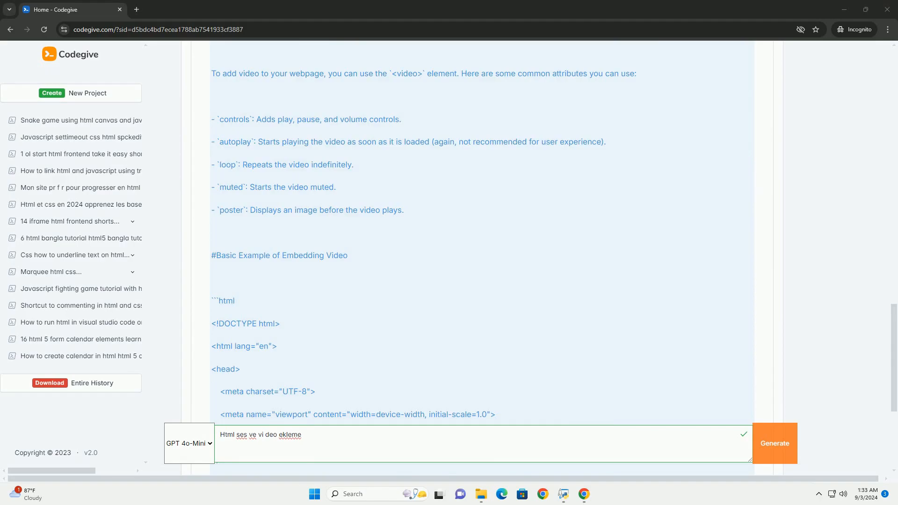
{"action": "scroll", "scroll_direction": "down", "scroll_amount": 3}
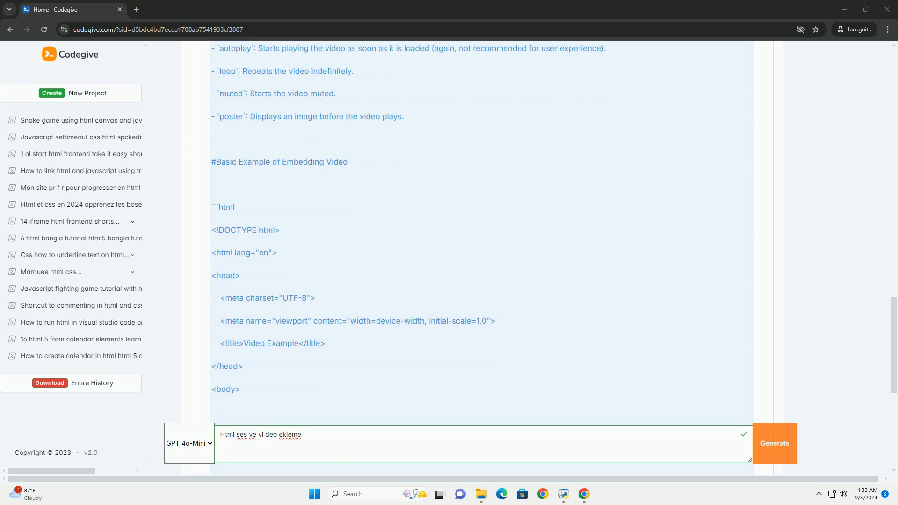
{"action": "scroll", "scroll_direction": "down", "scroll_amount": 3}
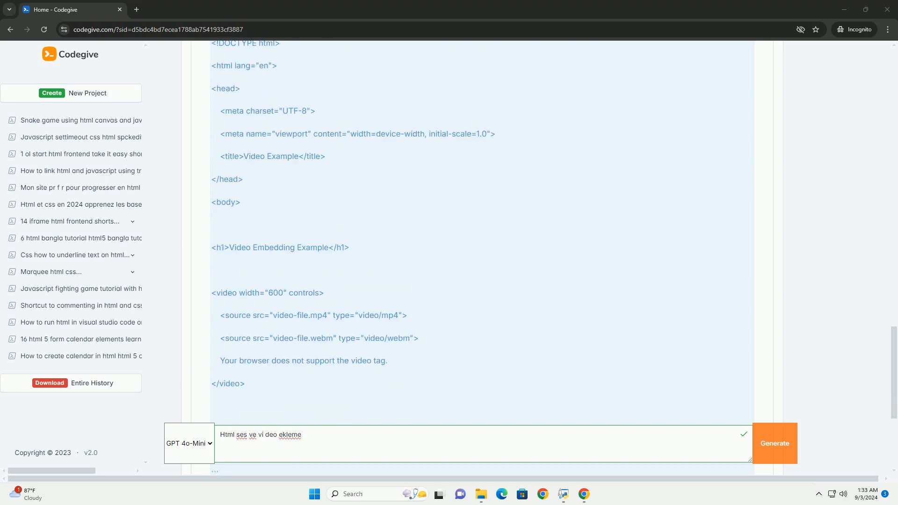
{"action": "scroll", "scroll_direction": "down", "scroll_amount": 3}
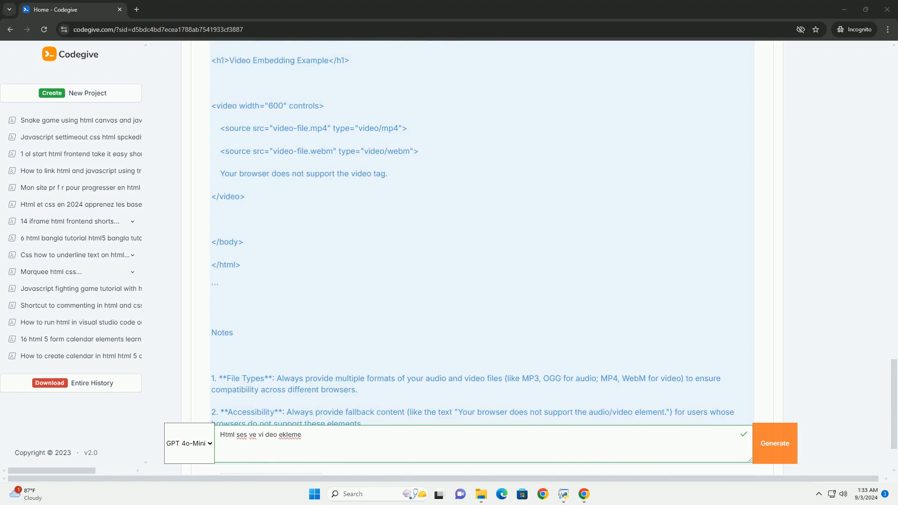
{"action": "scroll", "scroll_direction": "down", "scroll_amount": 3}
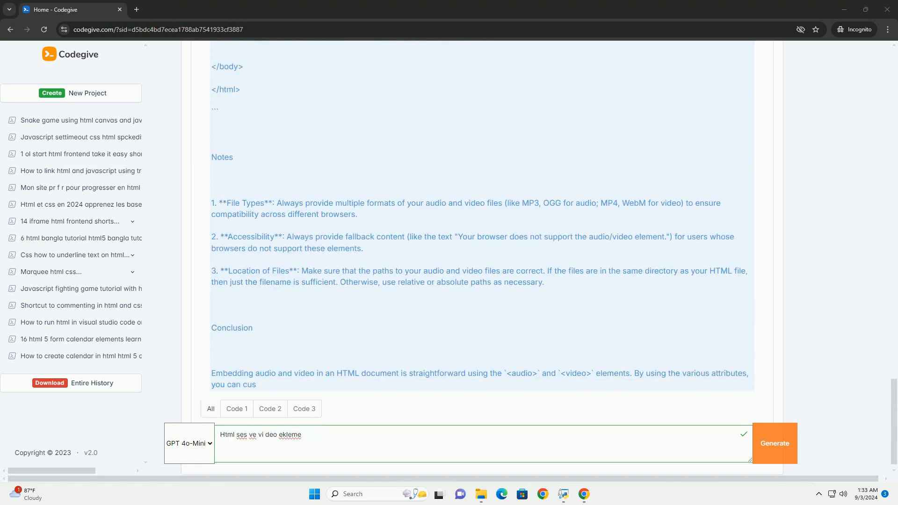
{"action": "scroll", "scroll_direction": "down", "scroll_amount": 3}
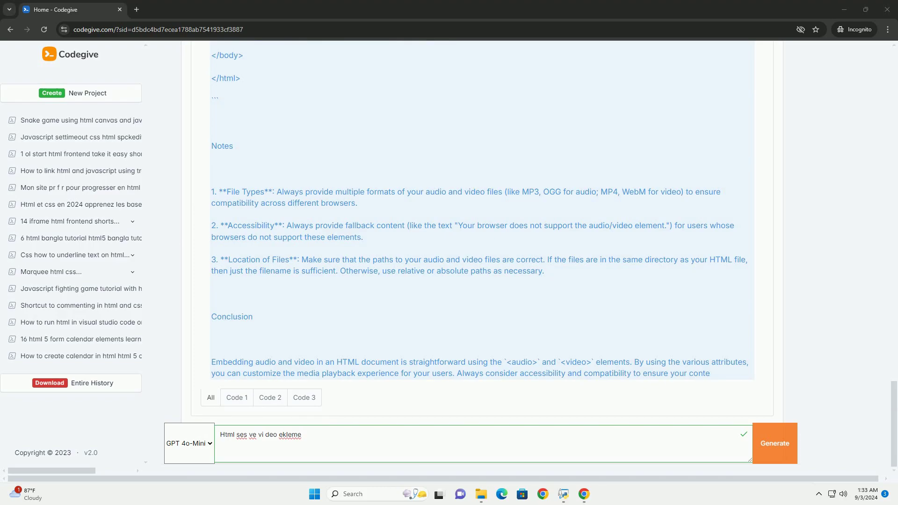
{"action": "scroll", "scroll_direction": "down", "scroll_amount": 3}
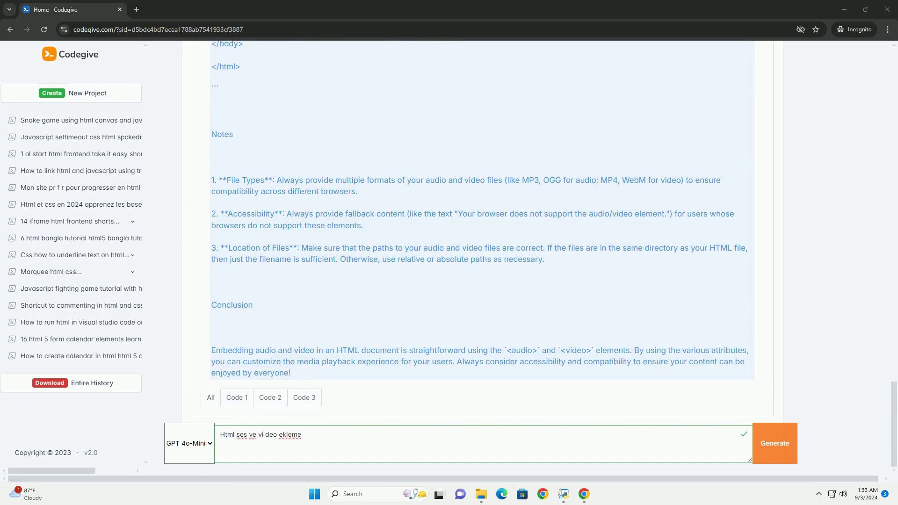